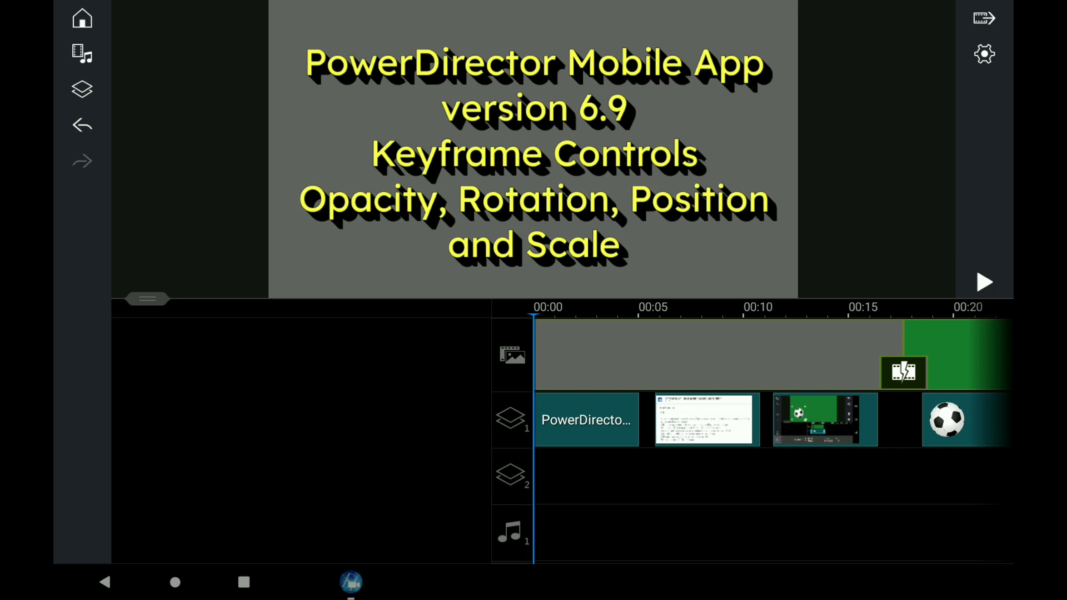
- Raise the preview/timeline divider so the timeline grows and the title-card preview shrinks
left_click(145, 299)
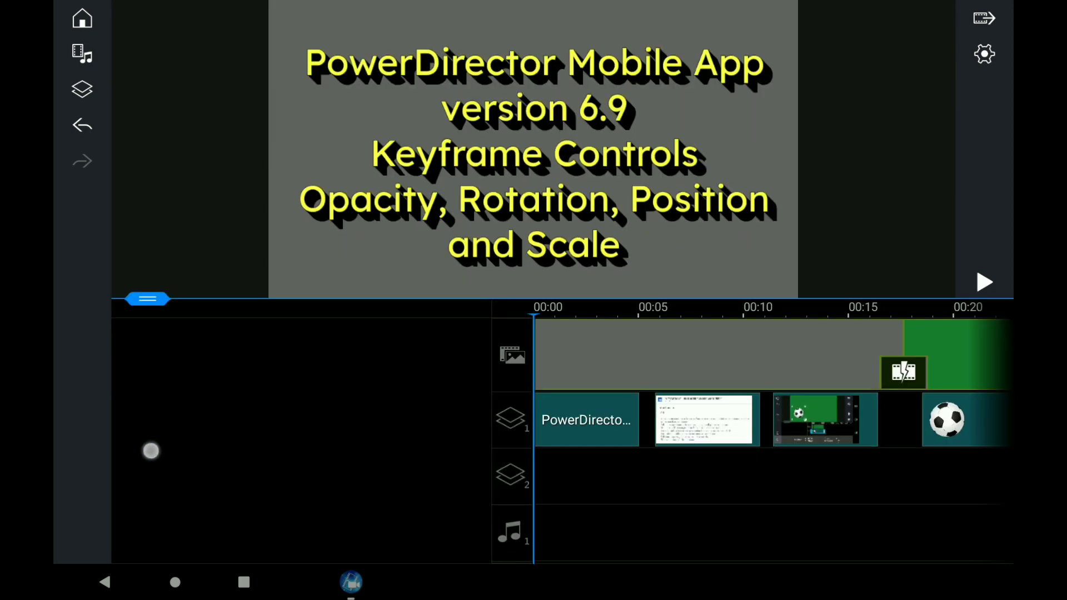
left_click(146, 299)
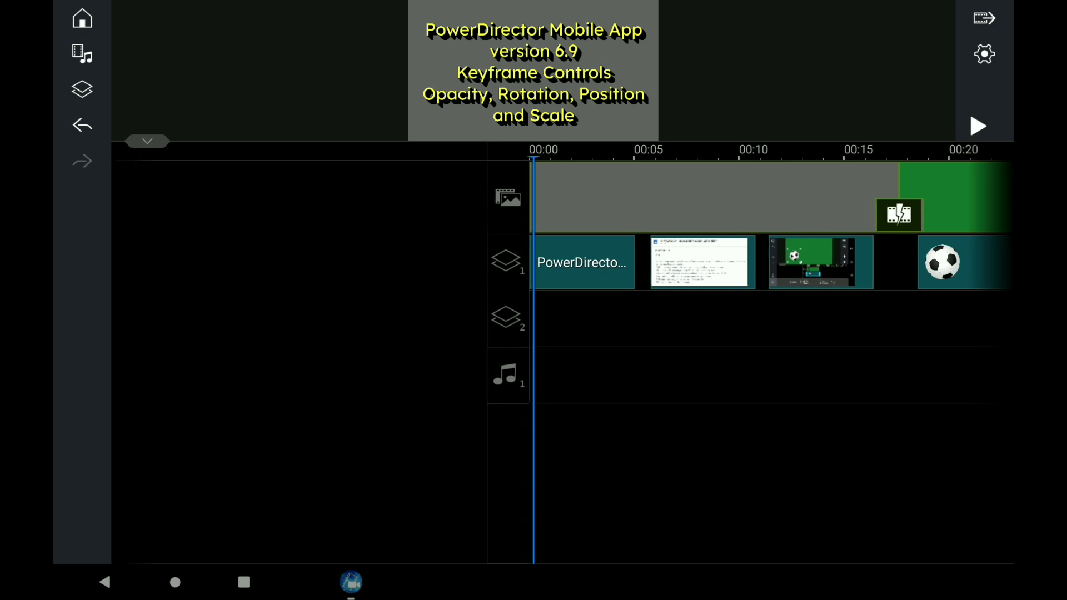
left_click(147, 141)
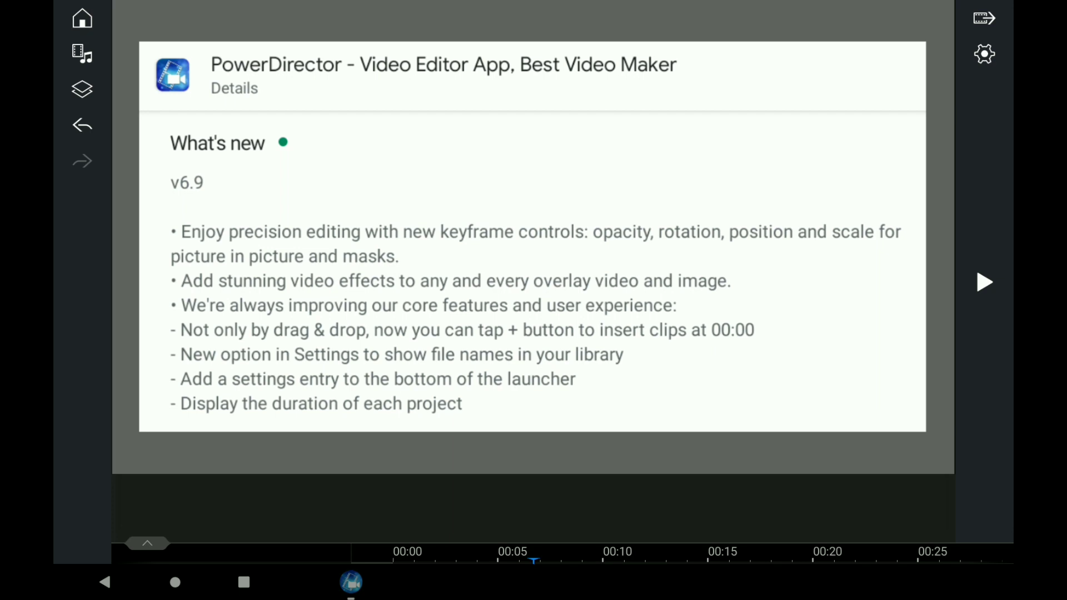
- Restore the split view and move the playhead to the football screenshot clip near 00:12
left_click(611, 257)
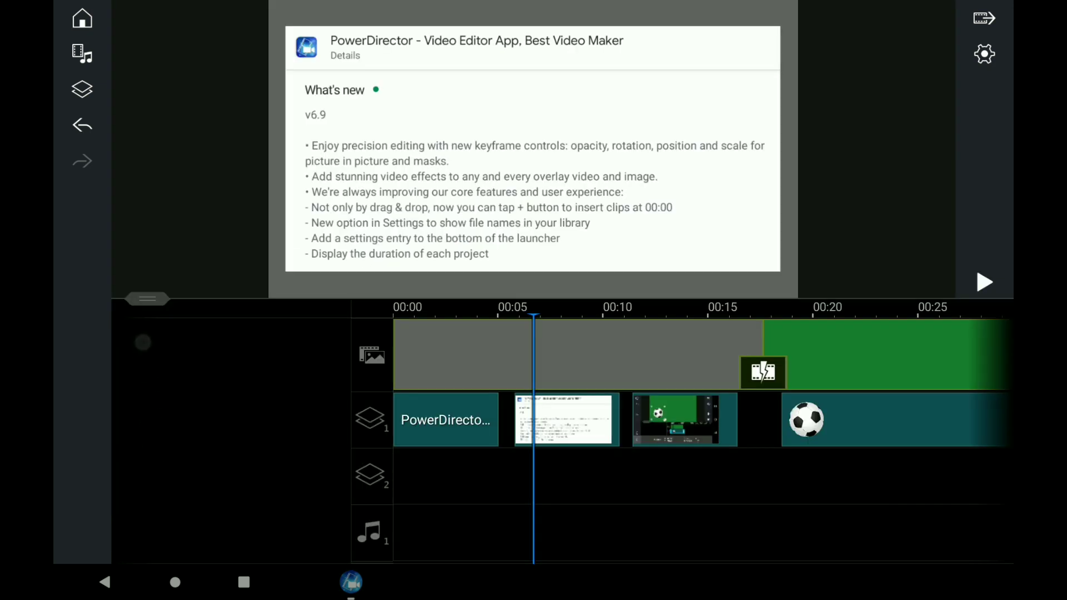
left_click(807, 420)
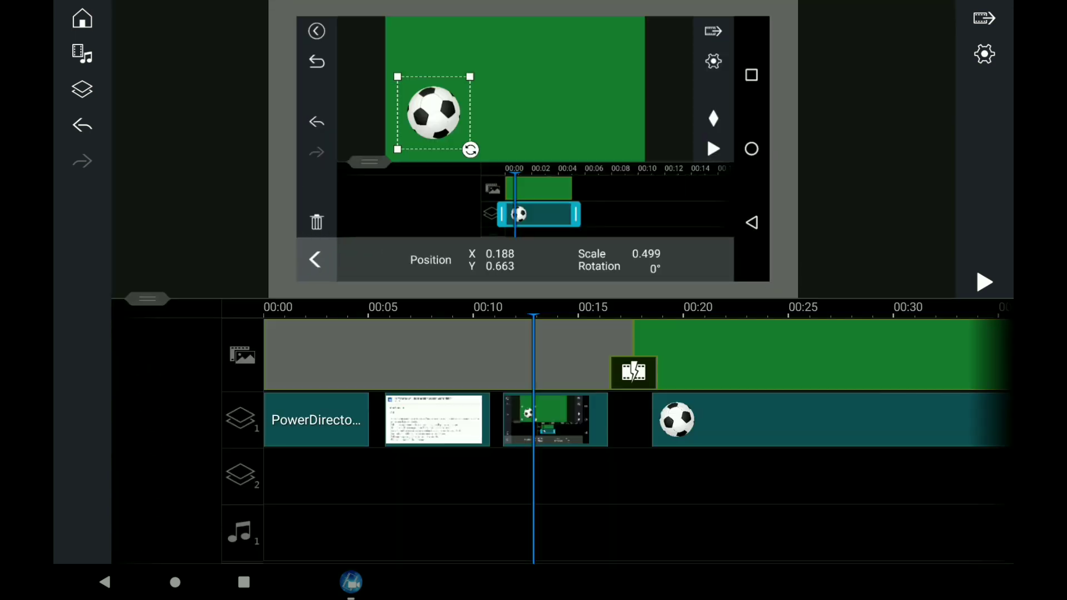
- Select the football screenshot clip for editing, then move the playhead to the transition
left_click(555, 420)
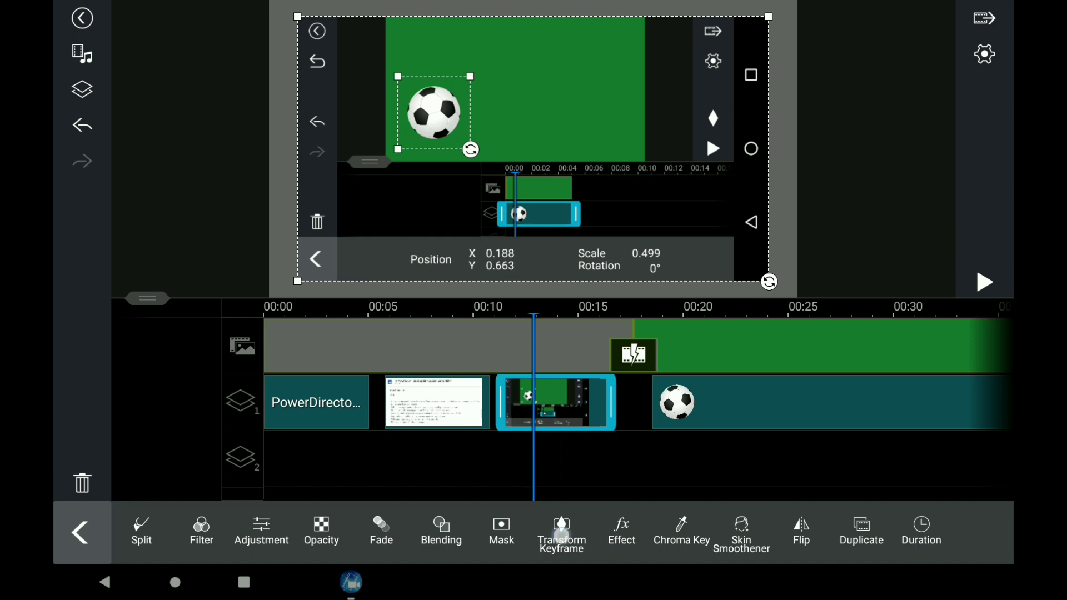
left_click(561, 531)
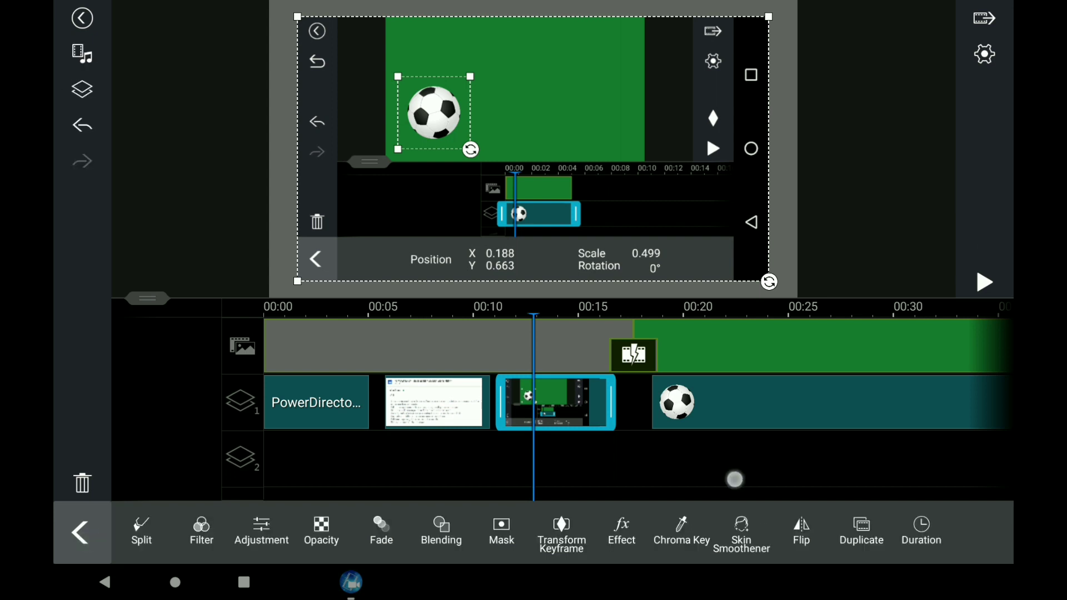
left_click(315, 259)
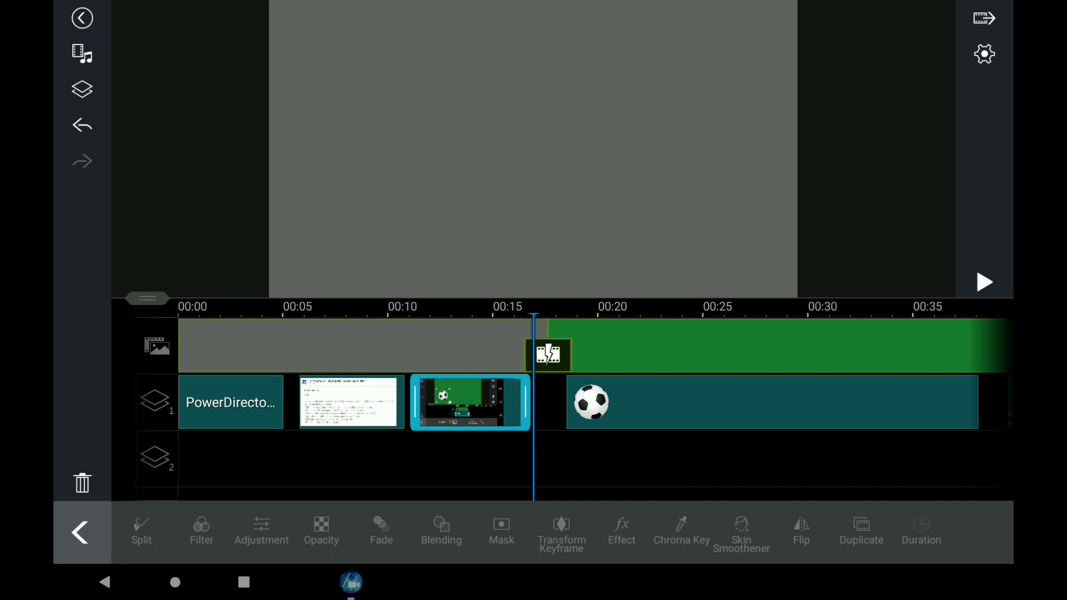
- Review the football clip's Transform keyframe diamonds and position values, then exit keyframing
left_click(590, 402)
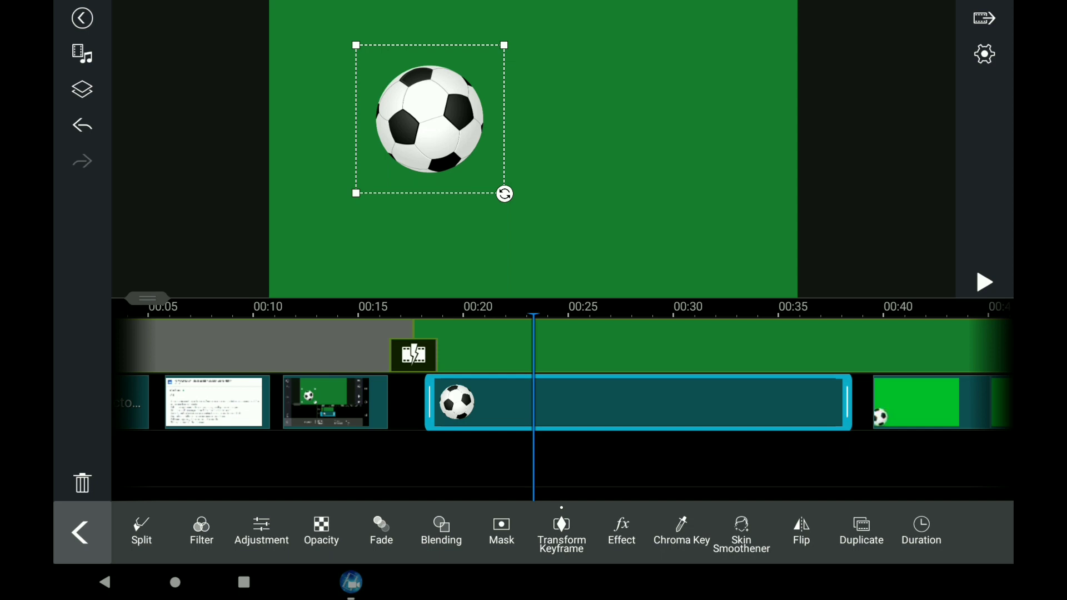
left_click(562, 531)
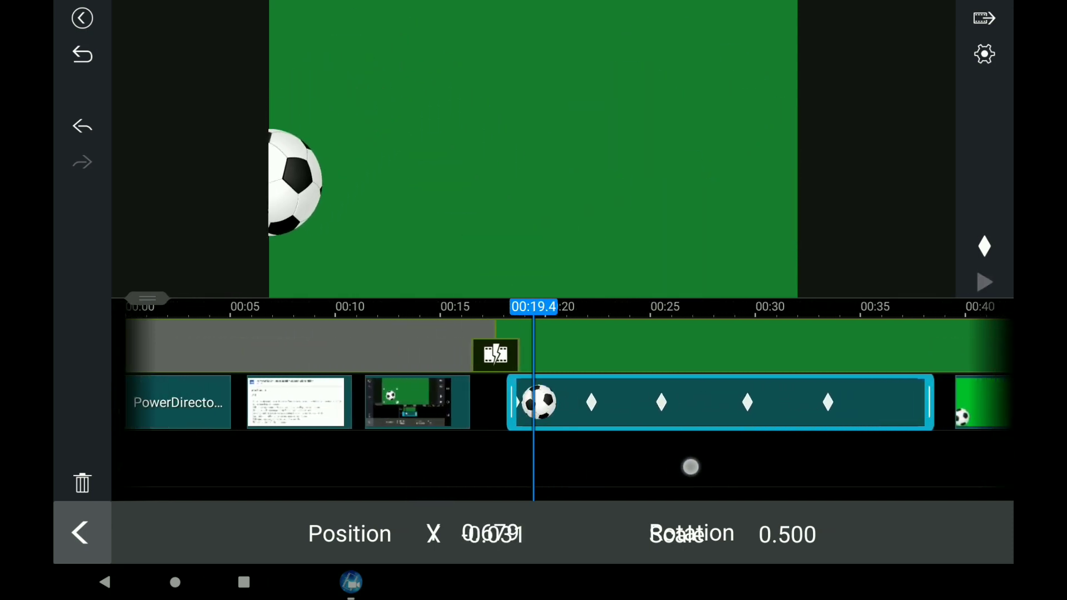
left_click(79, 533)
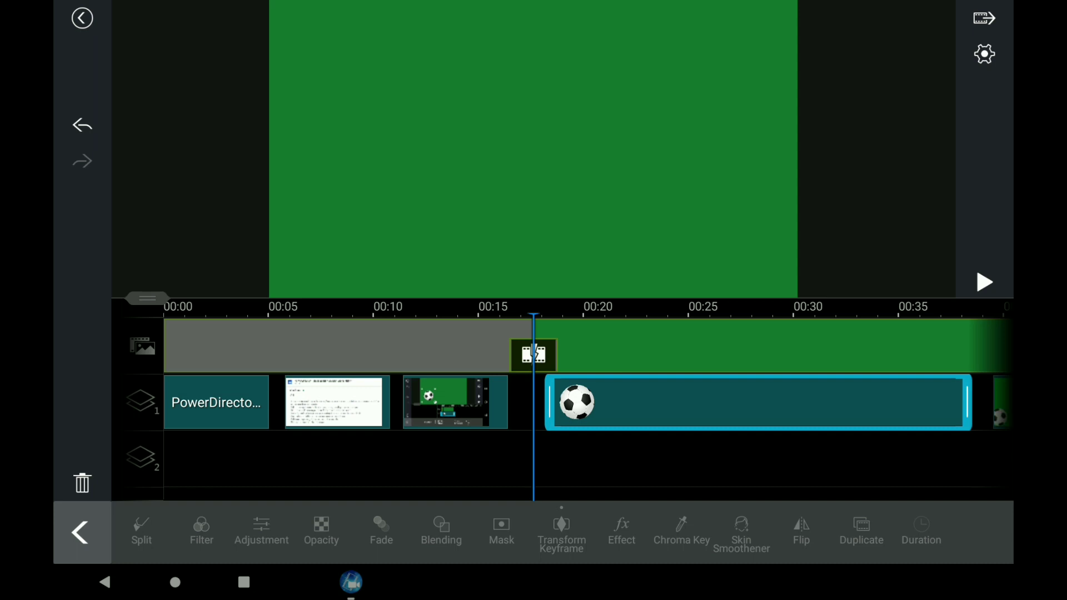
- Play the ball animation in a full-size preview, stopping once the red section starts
left_click(79, 533)
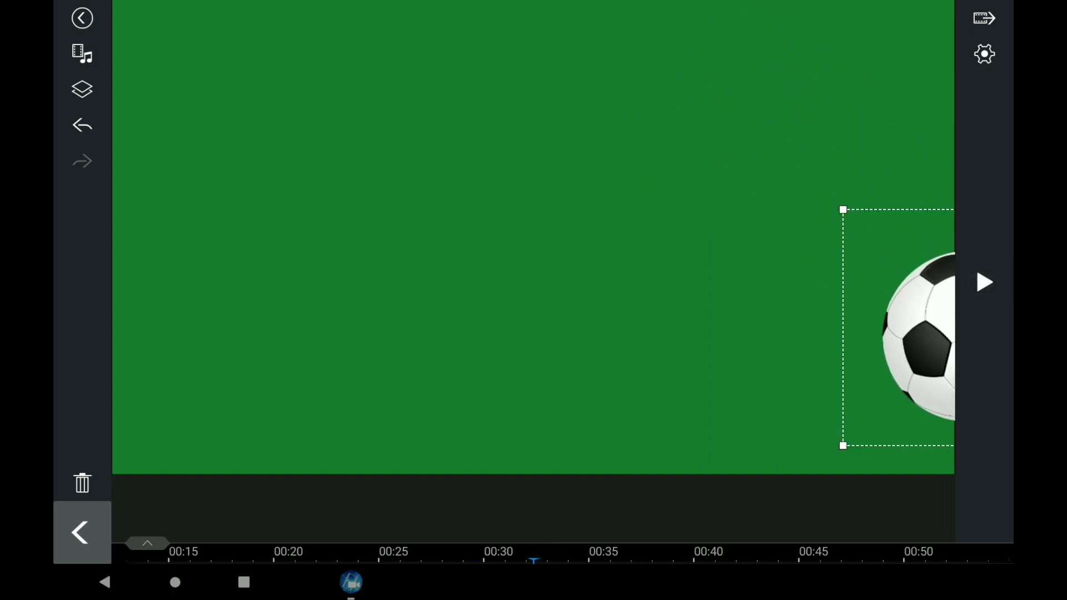
left_click(449, 402)
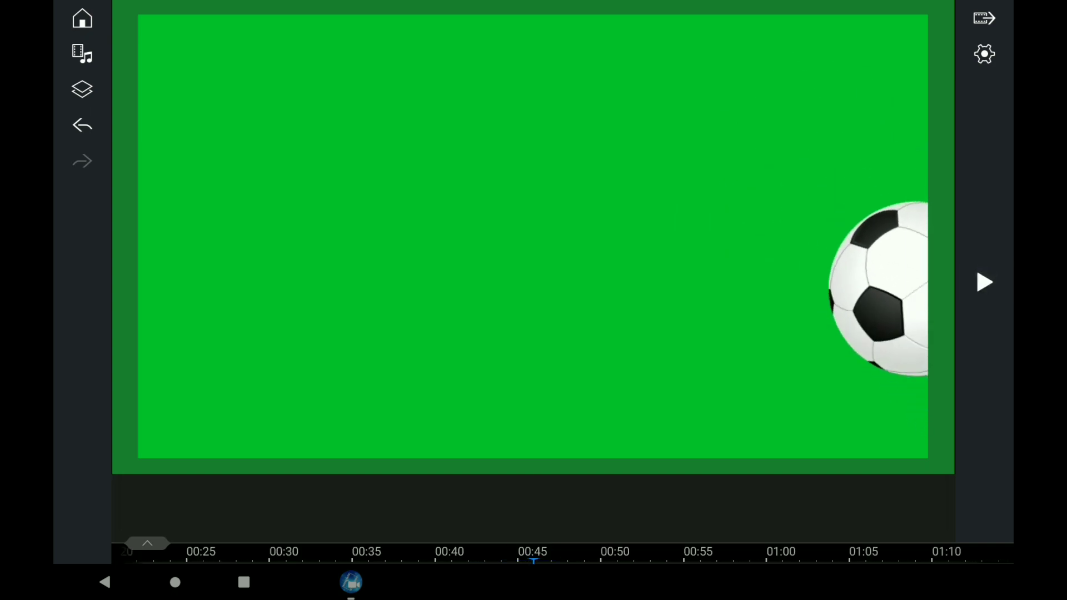
left_click(985, 282)
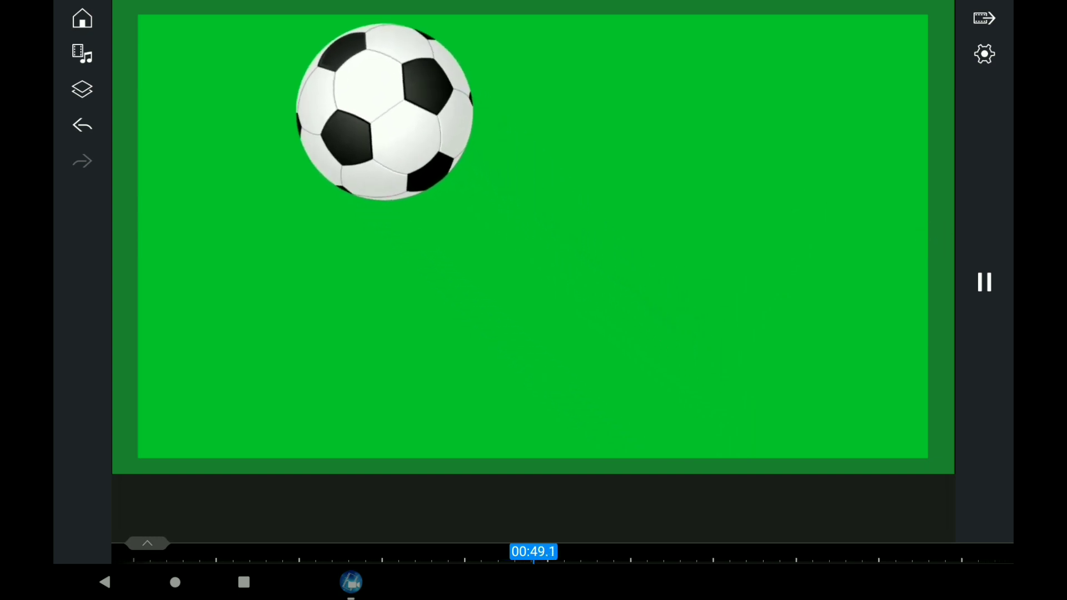
left_click(983, 282)
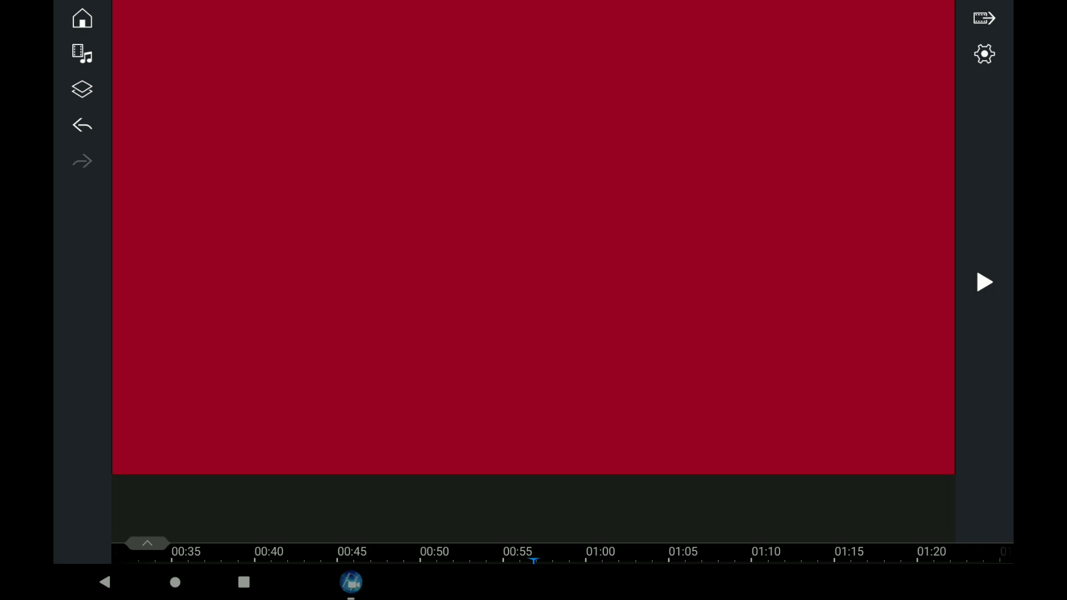
- Bring back the timeline and view Transform keyframes of the upper and lower football overlays
left_click(147, 543)
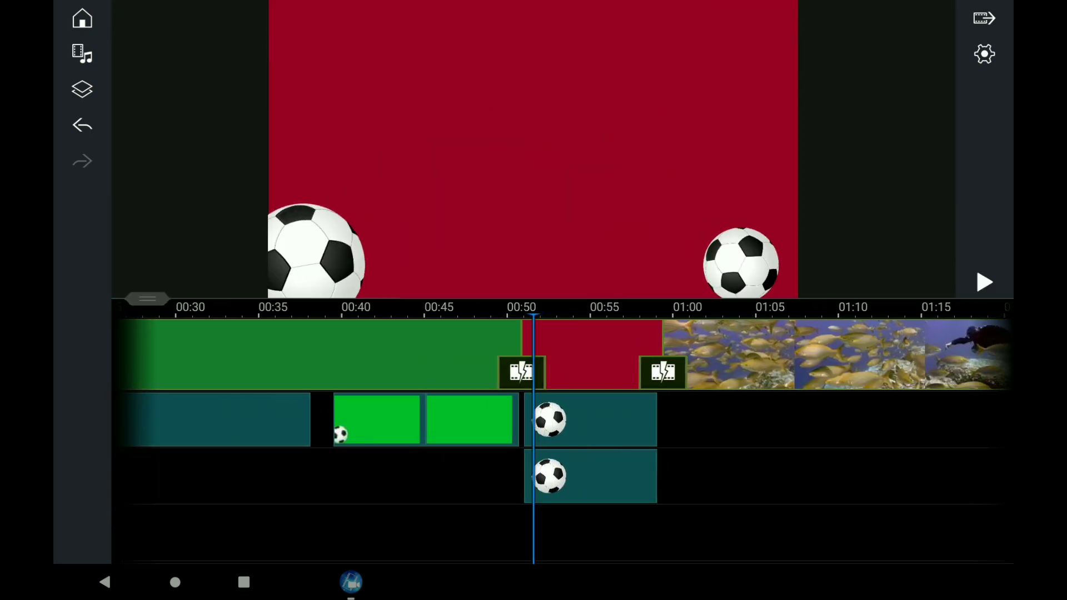
left_click(589, 420)
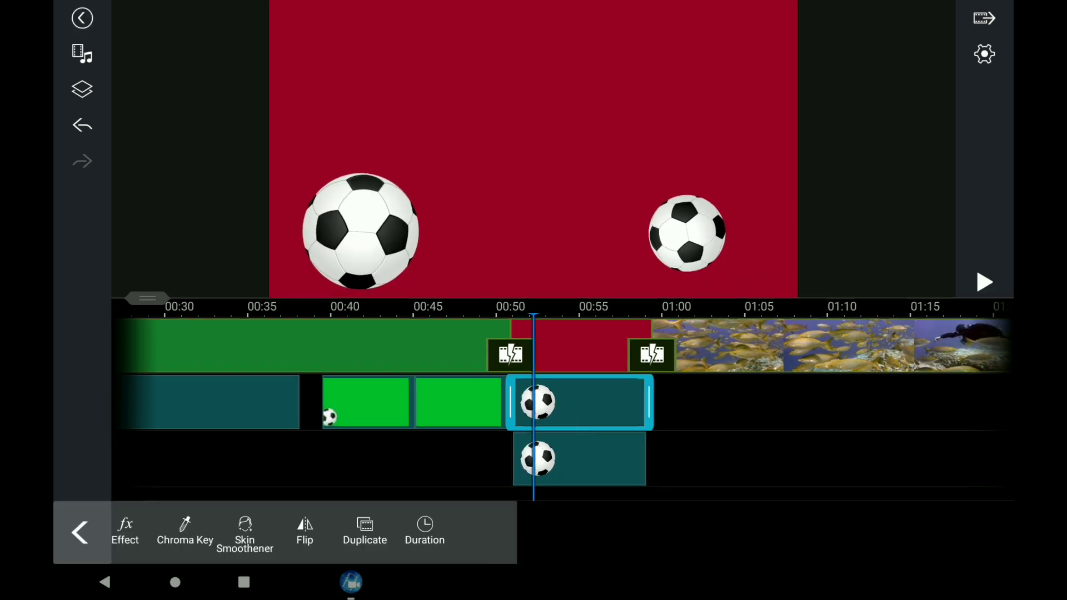
left_click(411, 531)
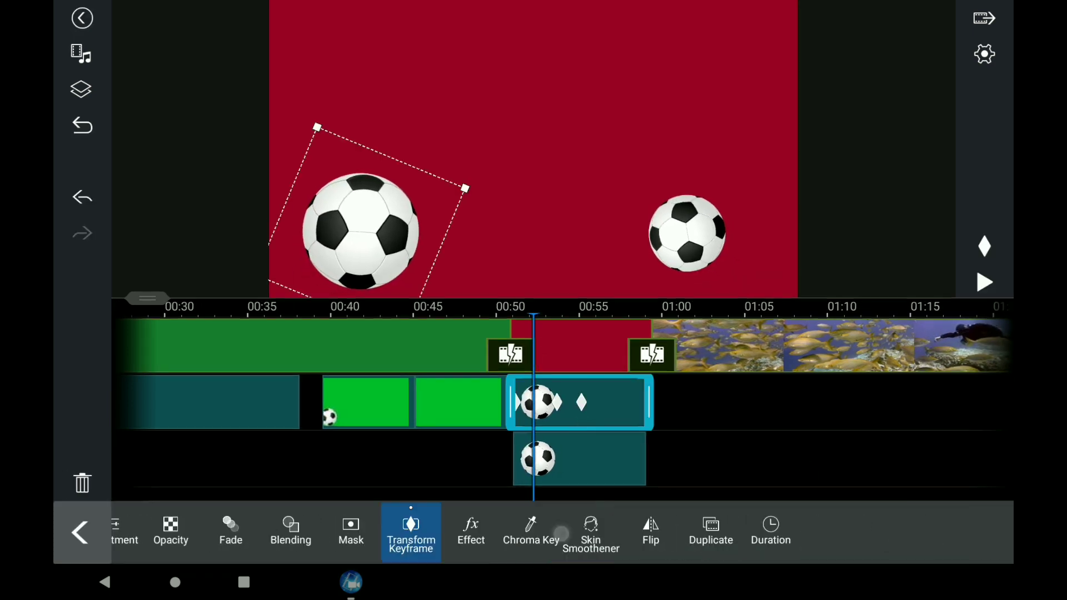
left_click(410, 533)
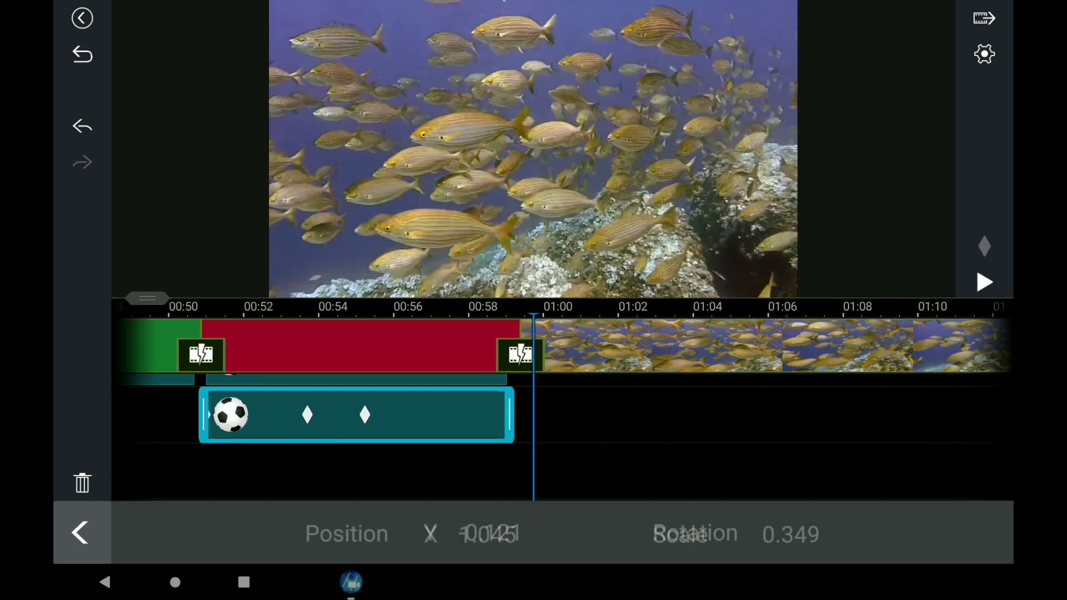
left_click(984, 283)
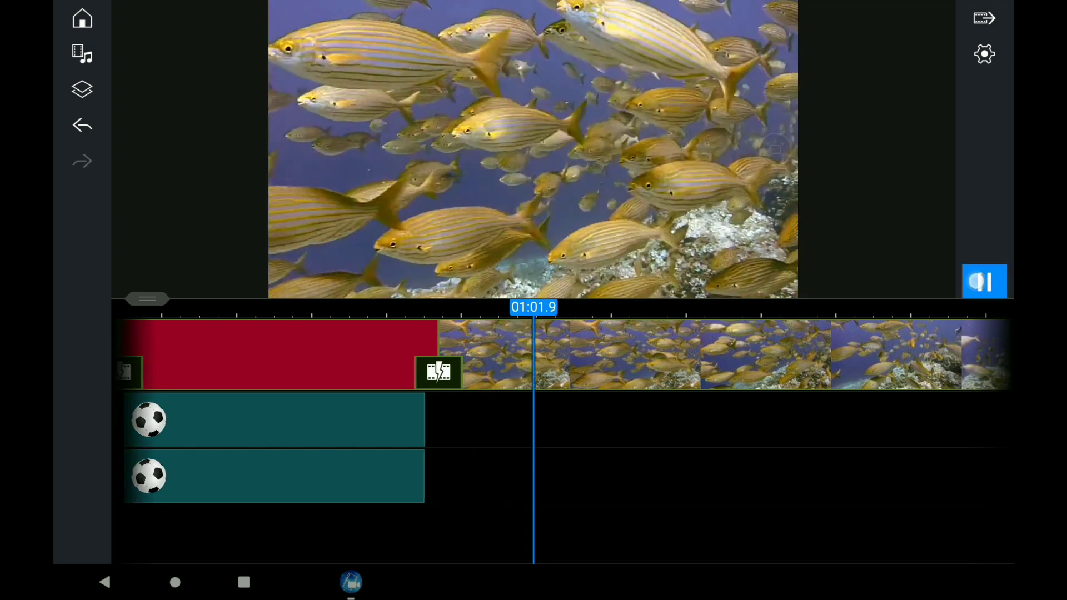
- Select the yellow circle overlay on the diving footage and show its Transform keyframes
left_click(984, 282)
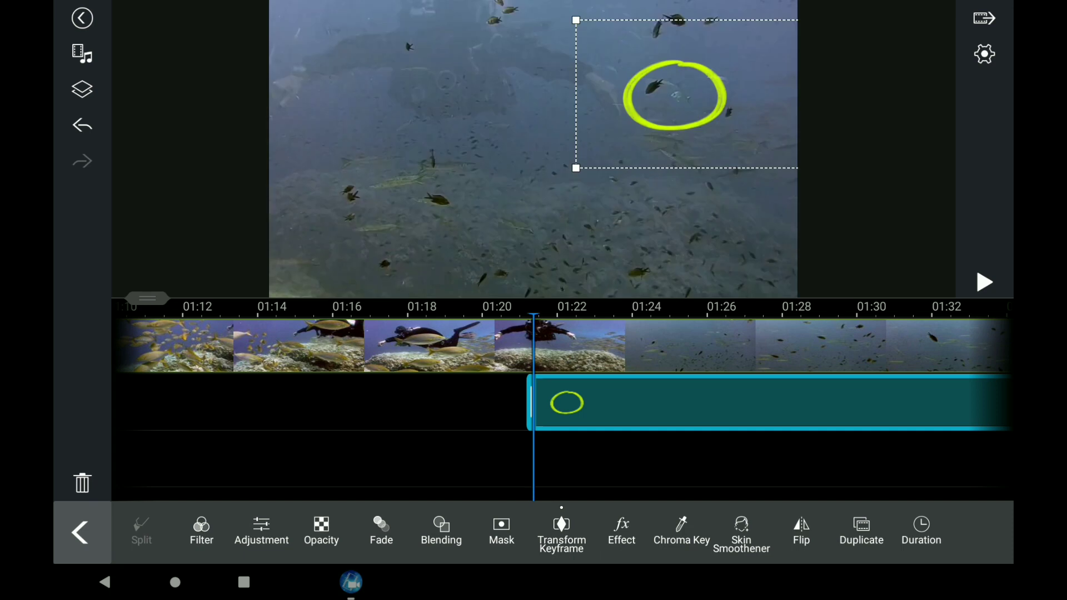
left_click(561, 531)
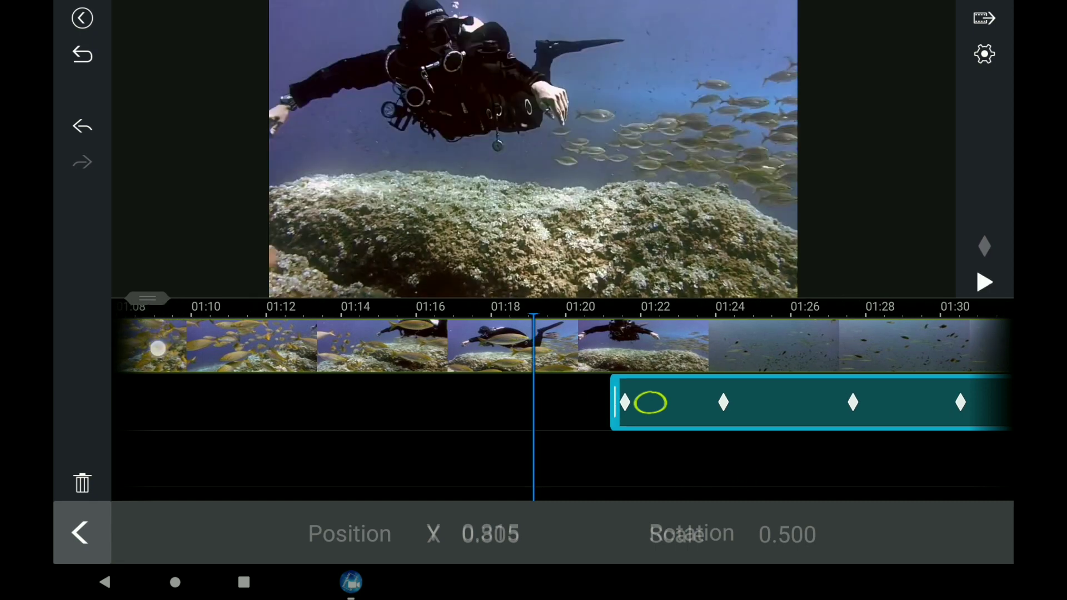
- Play the diving footage full-screen to the barracuda school, then return to the timeline near 01:00
left_click(80, 533)
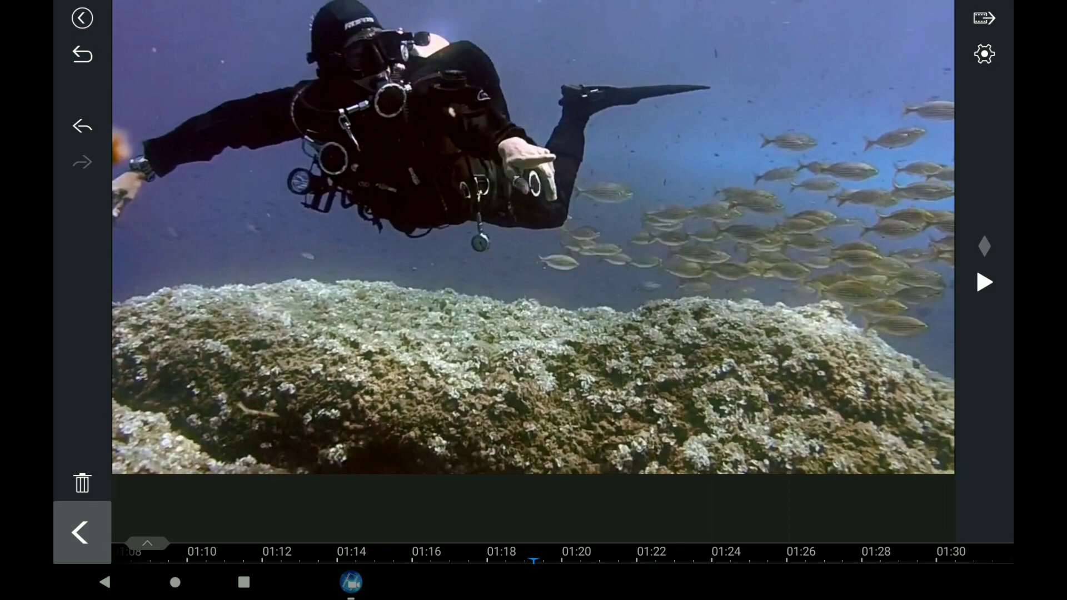
left_click(984, 282)
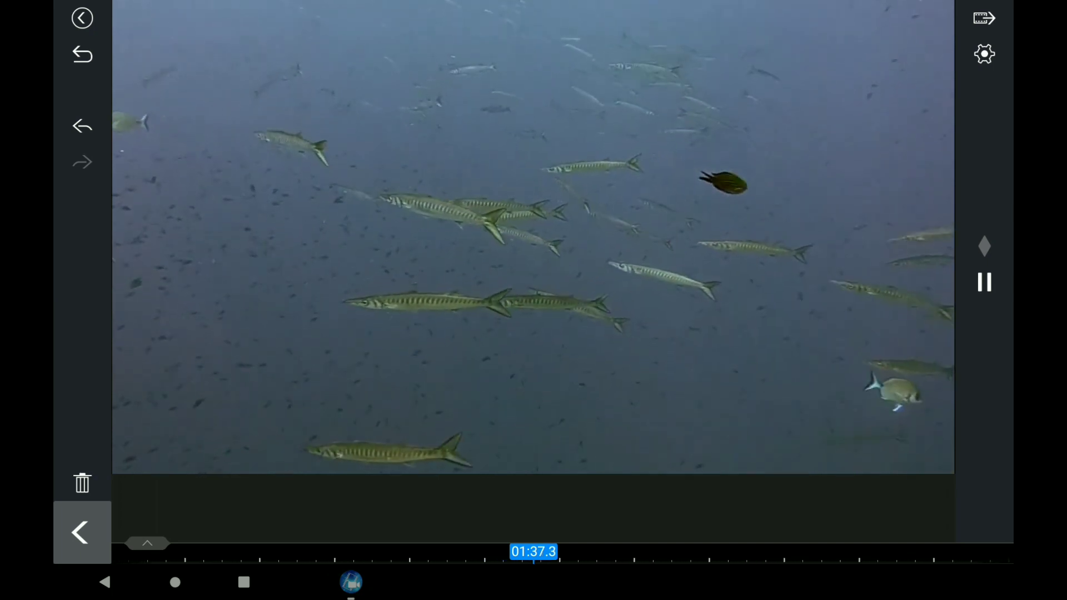
left_click(983, 281)
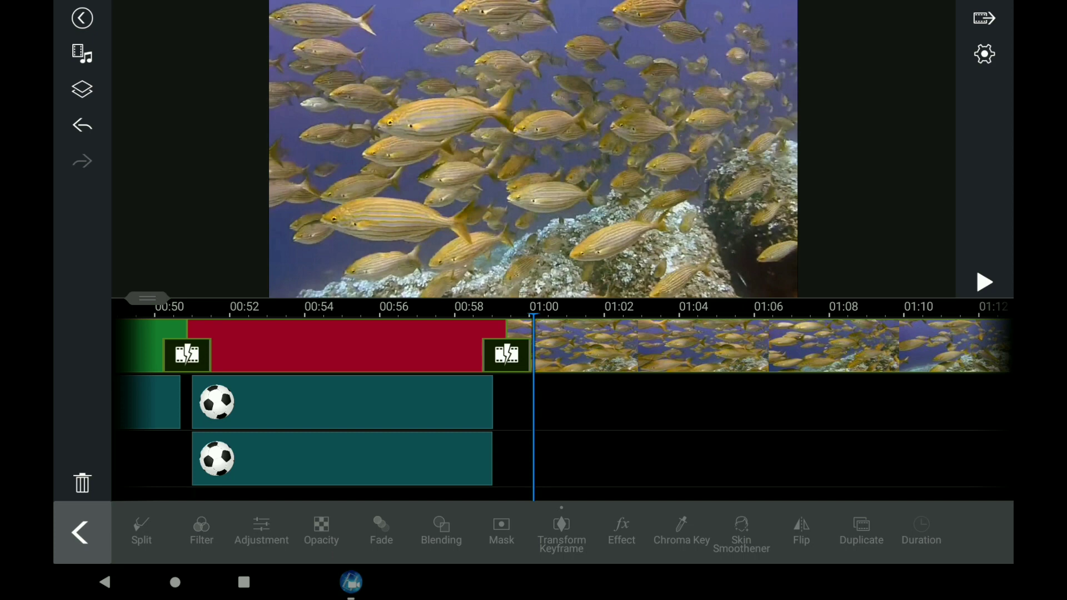
- Add the football PNG from the Download folder as an image layer at 01:00
left_click(81, 89)
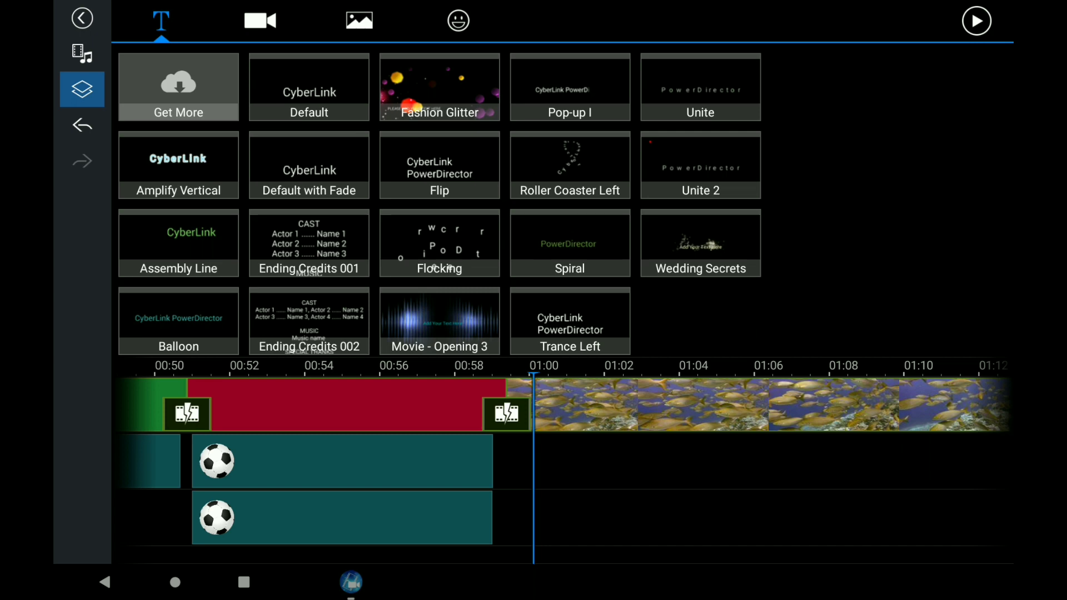
left_click(360, 21)
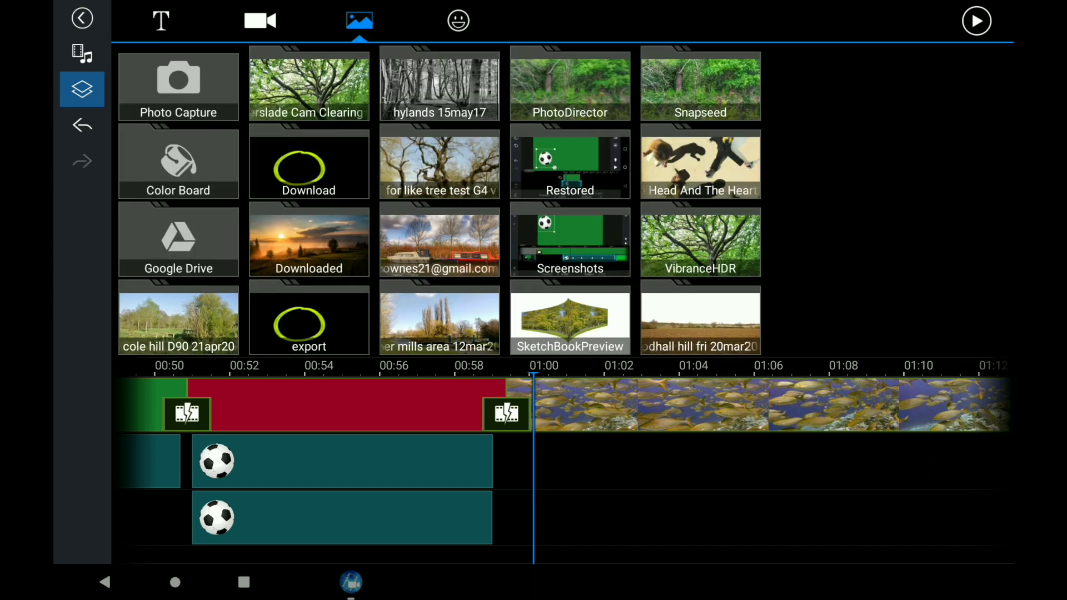
left_click(309, 163)
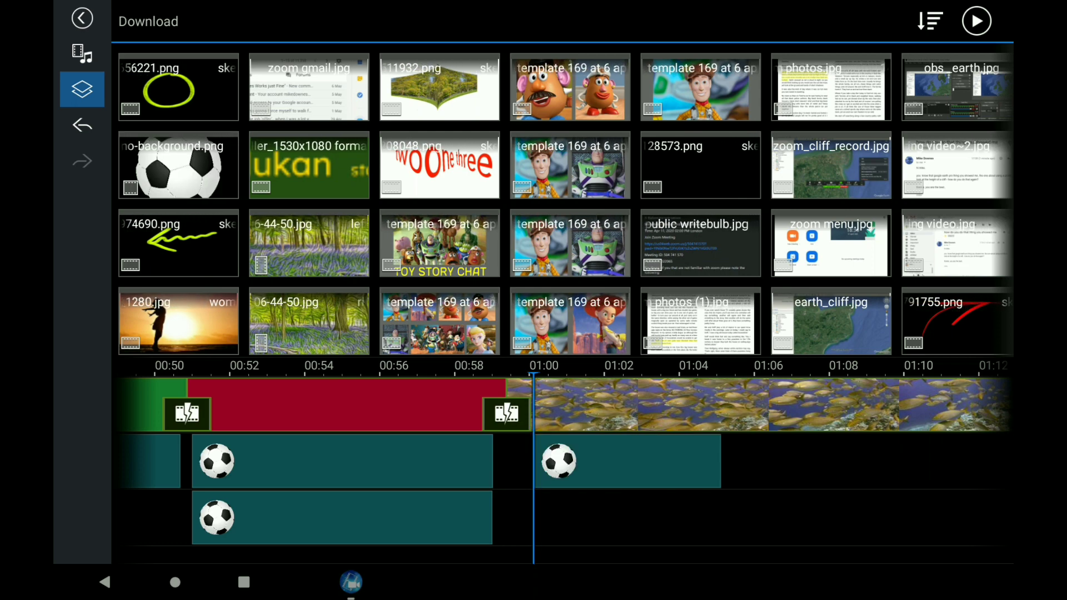
left_click(82, 18)
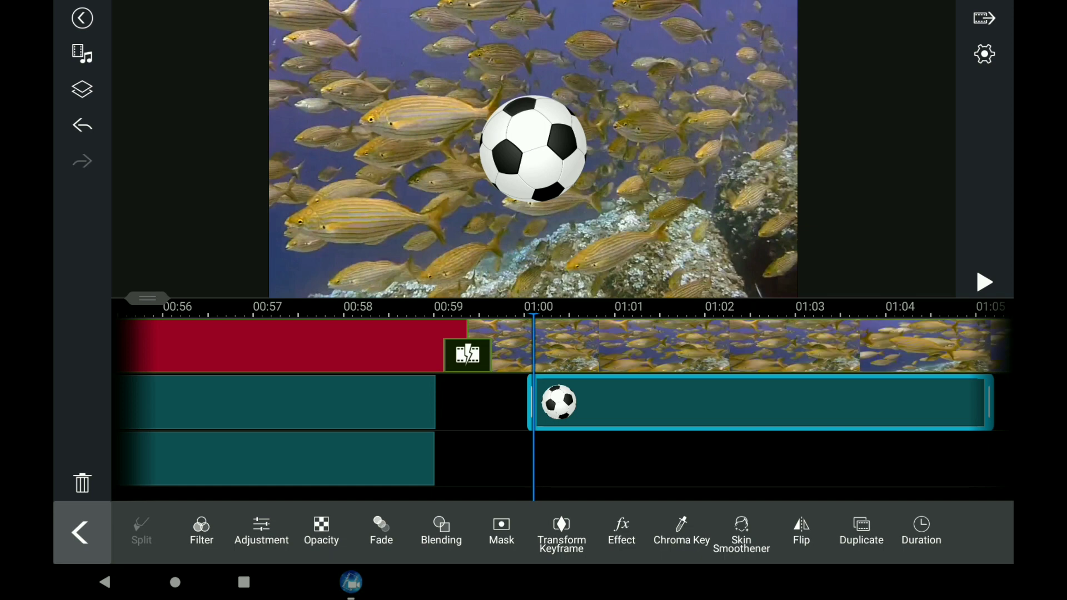
- Add Transform keyframes that resize and reposition the new football, then finish keyframing
left_click(562, 531)
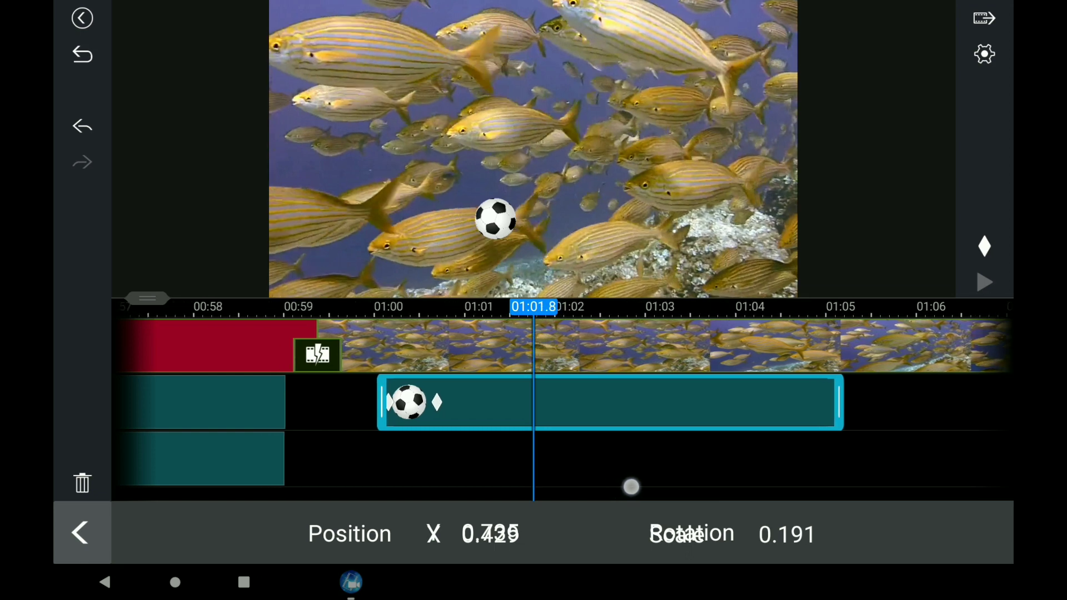
left_click(495, 219)
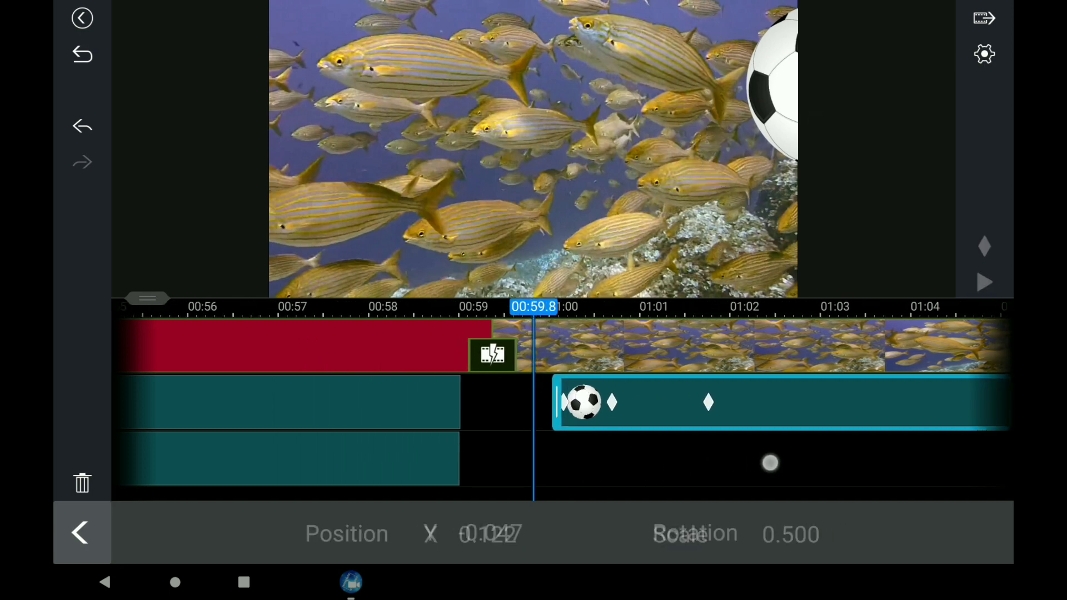
left_click(984, 282)
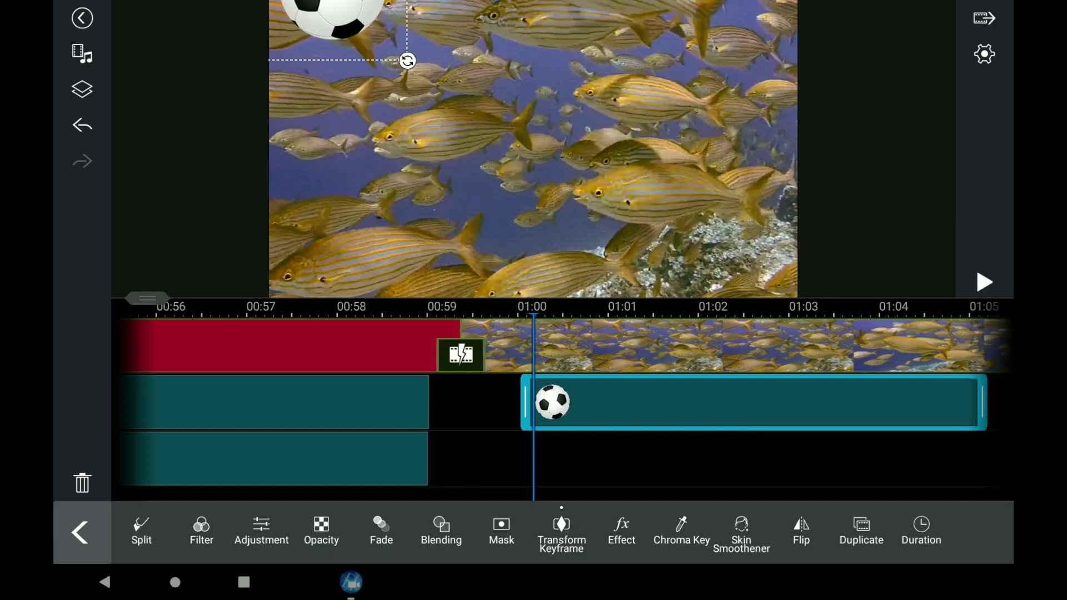
- Add opacity keyframes to the football overlay, then scroll the timeline back to 00:51
left_click(321, 531)
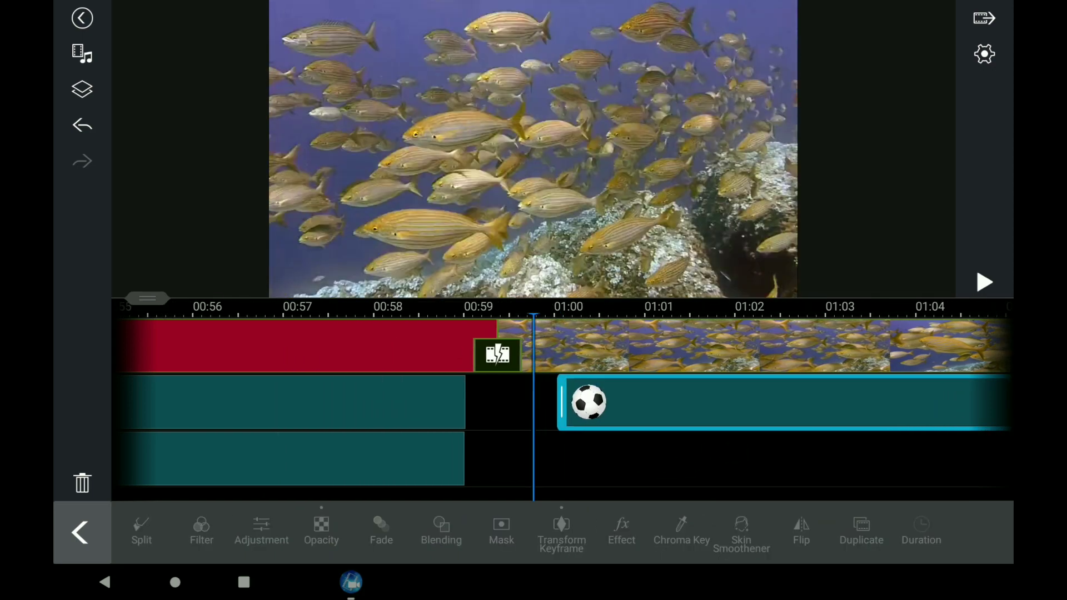
left_click(985, 282)
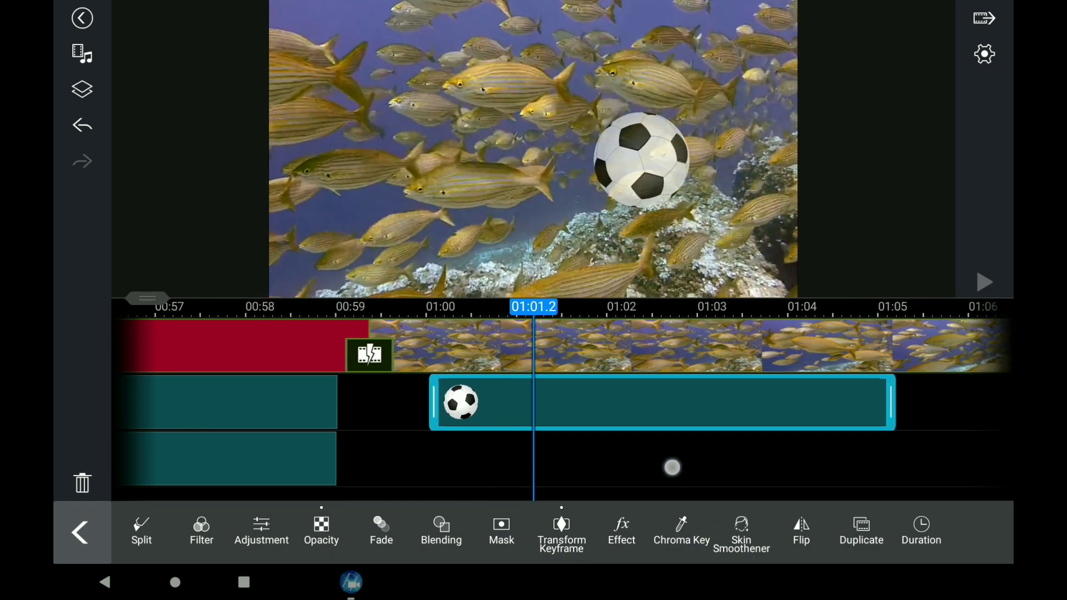
scroll("right", 3)
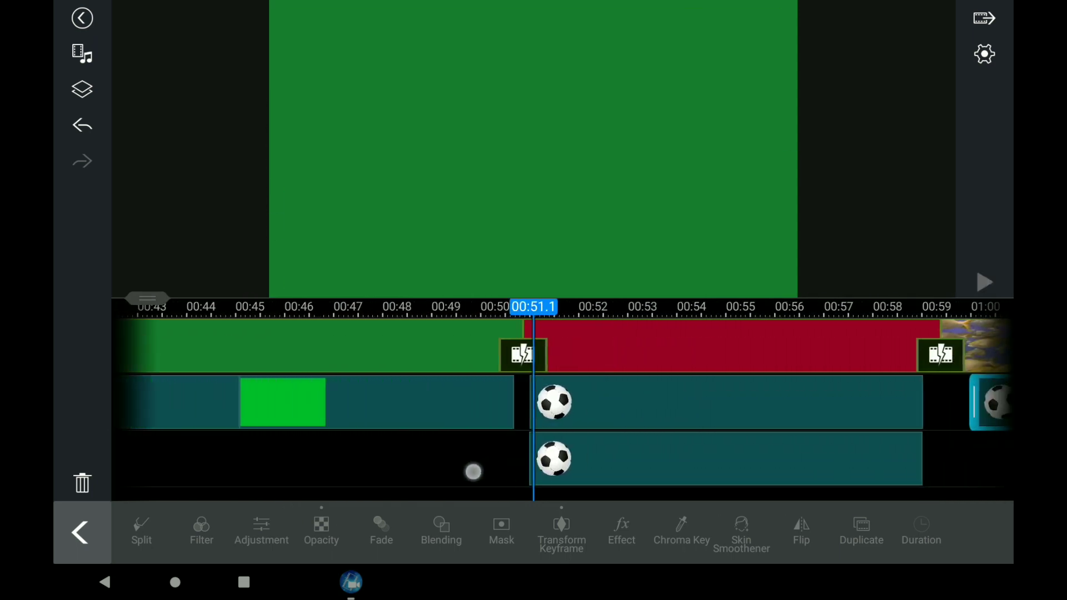
- Play the closing barracuda footage around 01:39 in full-screen preview
left_click(984, 282)
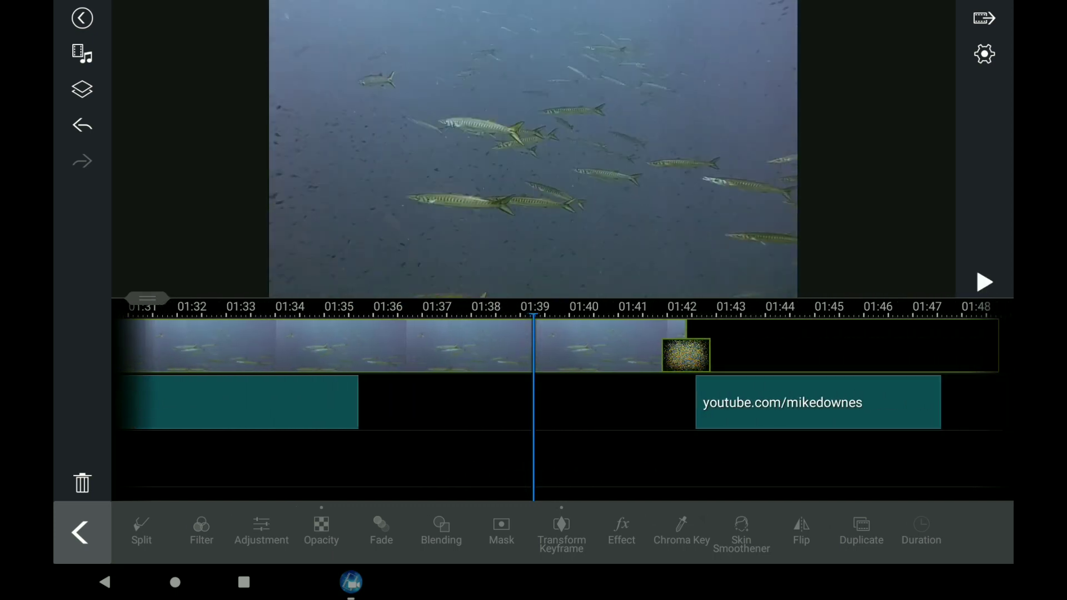
left_click(79, 533)
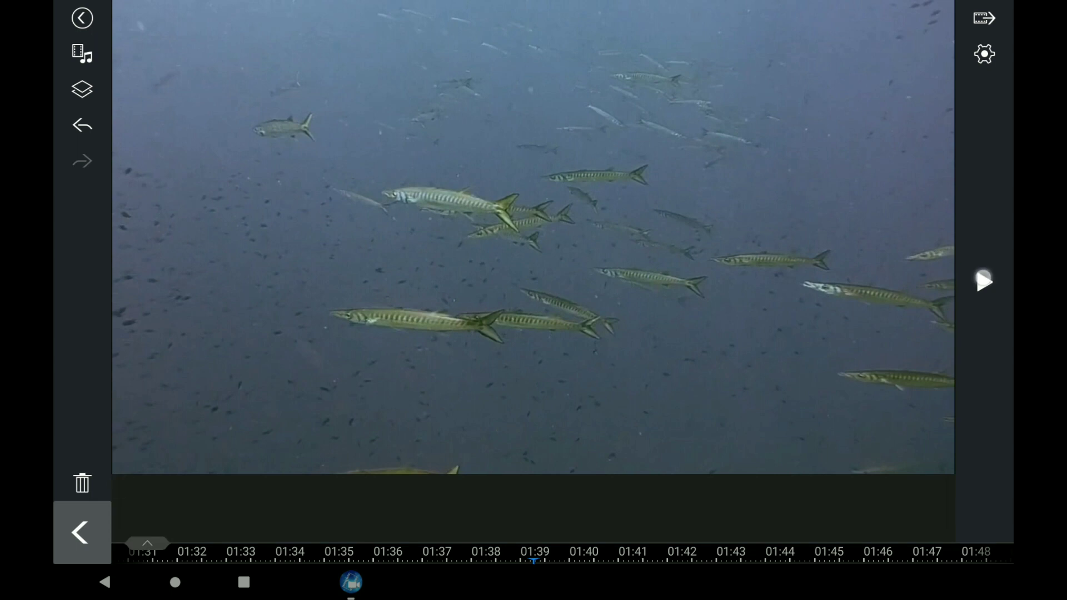
left_click(984, 281)
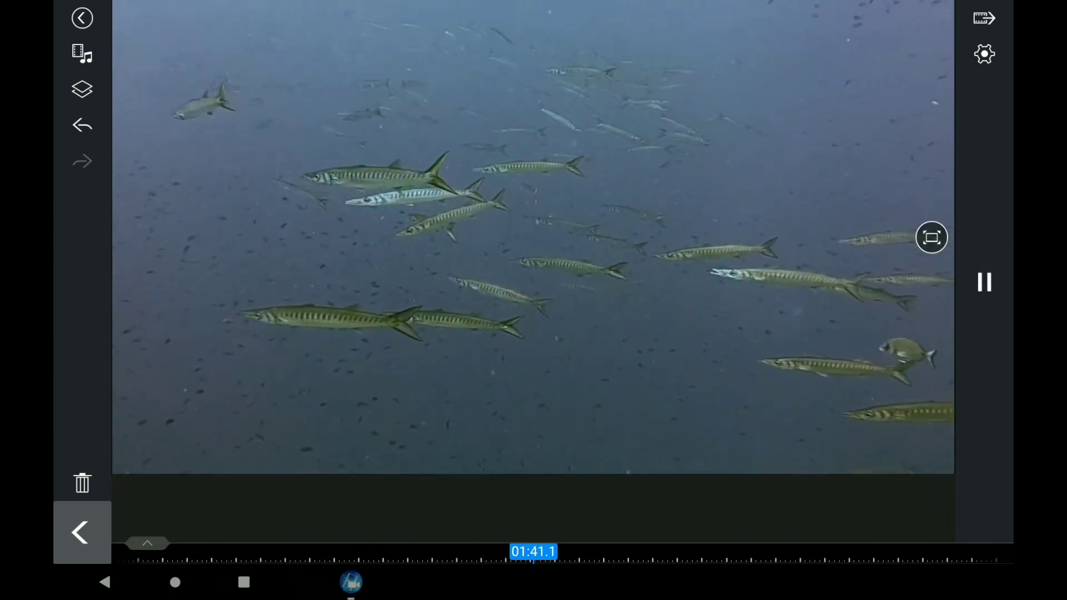